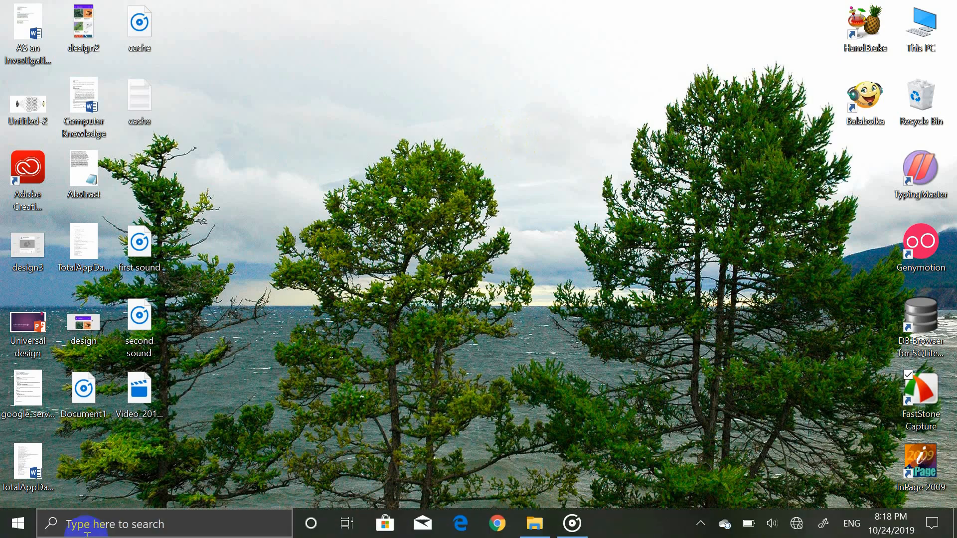
Search 'tas' from the taskbar to launch Task Manager in compact view.
text(tas)
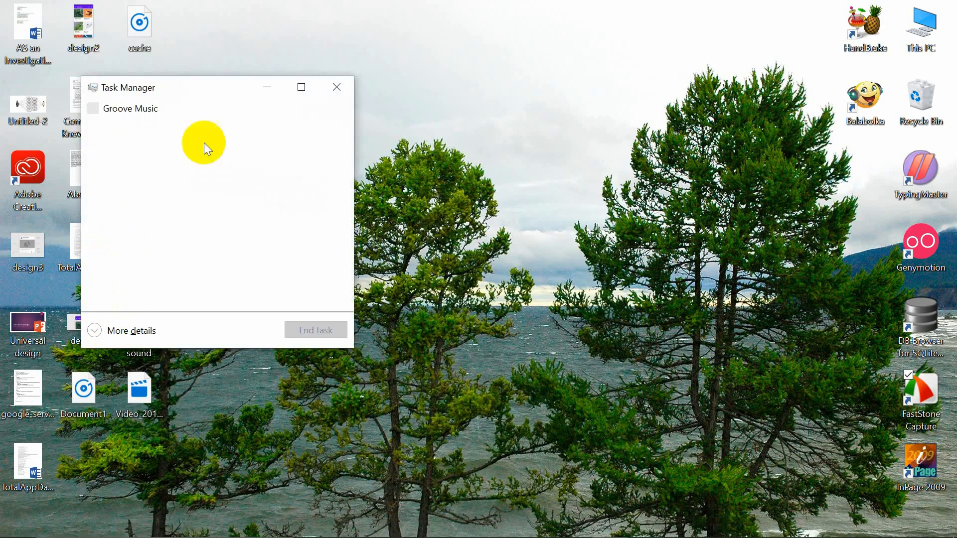
Move the compact Task Manager window toward the centre of the screen.
click(336, 88)
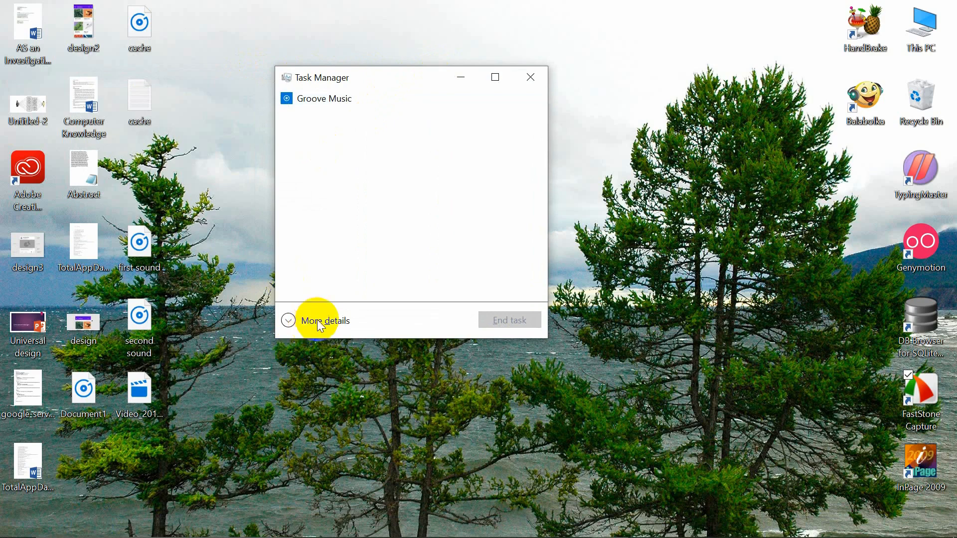
Switch Task Manager to the full detailed view via 'More details'.
click(325, 320)
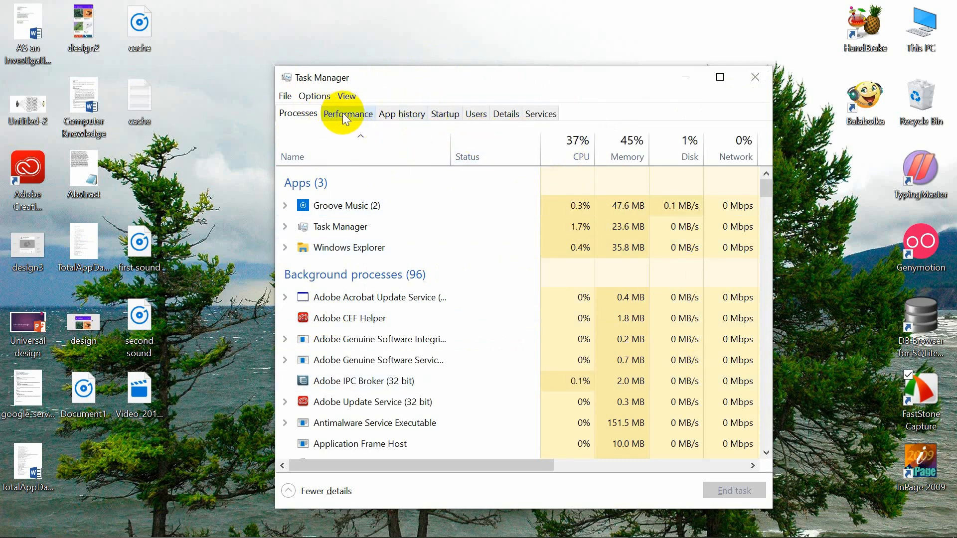
Show the Performance CPU page (2 cores, 4 logical processors) and maximize the window.
click(347, 113)
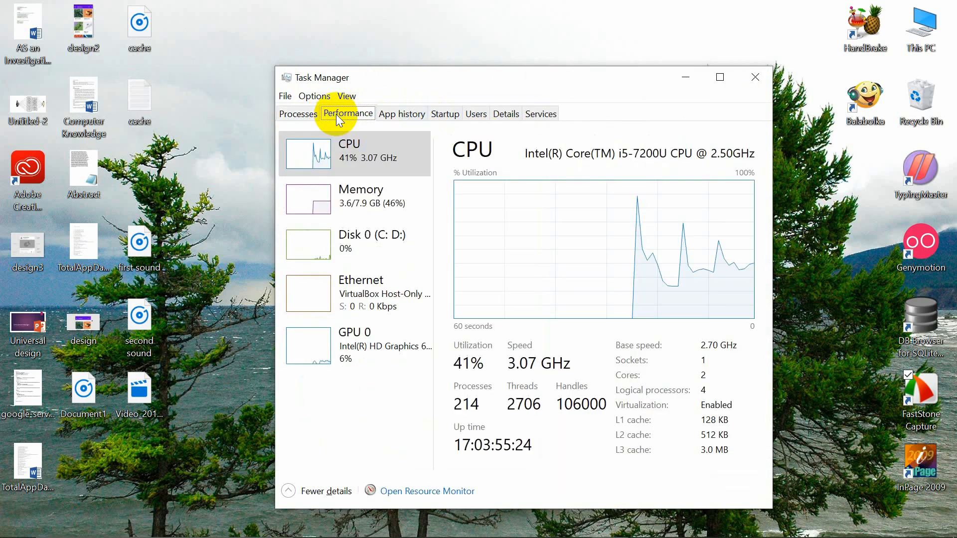
mouse_move(677, 78)
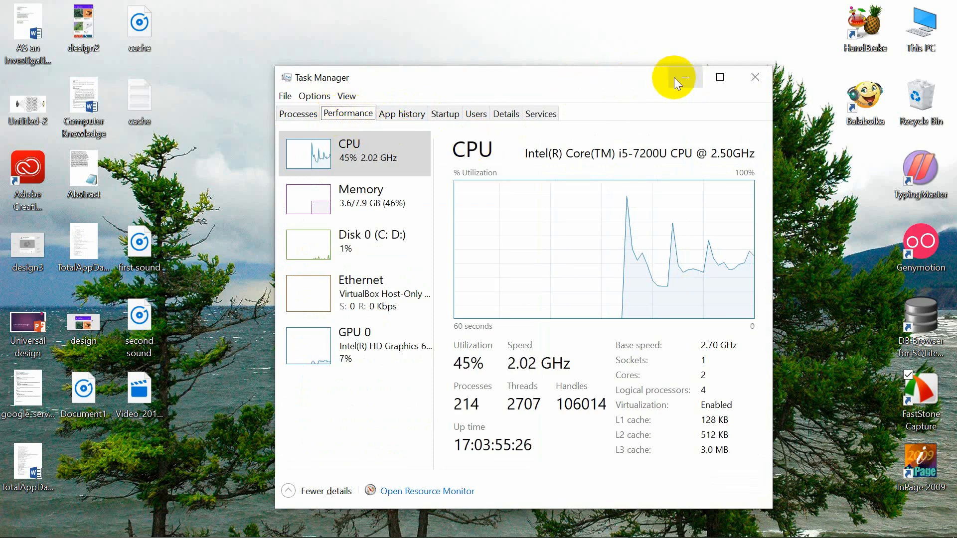
click(718, 77)
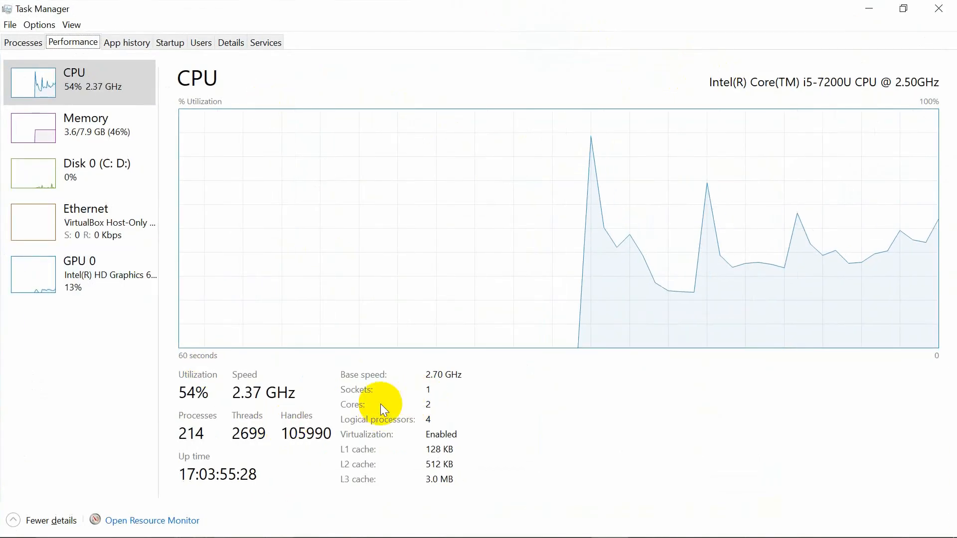